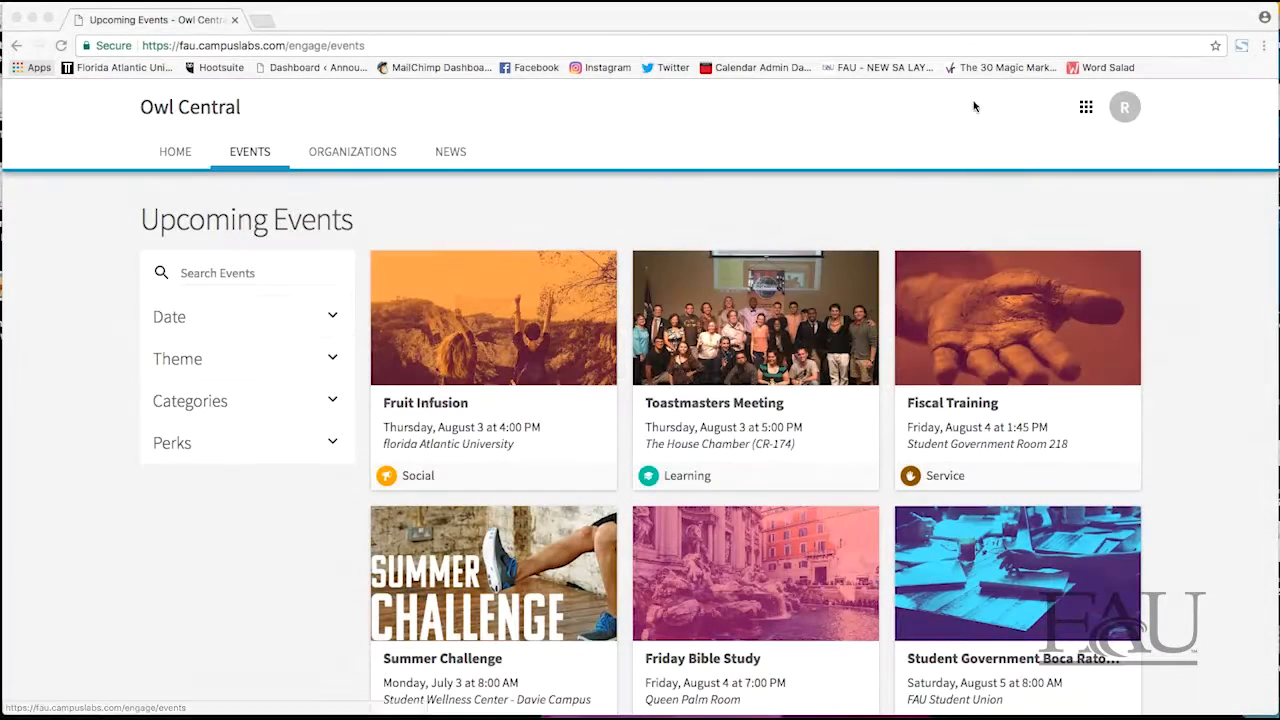
Open the Glades Park Towers organization's Events list from Manage's My Memberships
left_click(1085, 107)
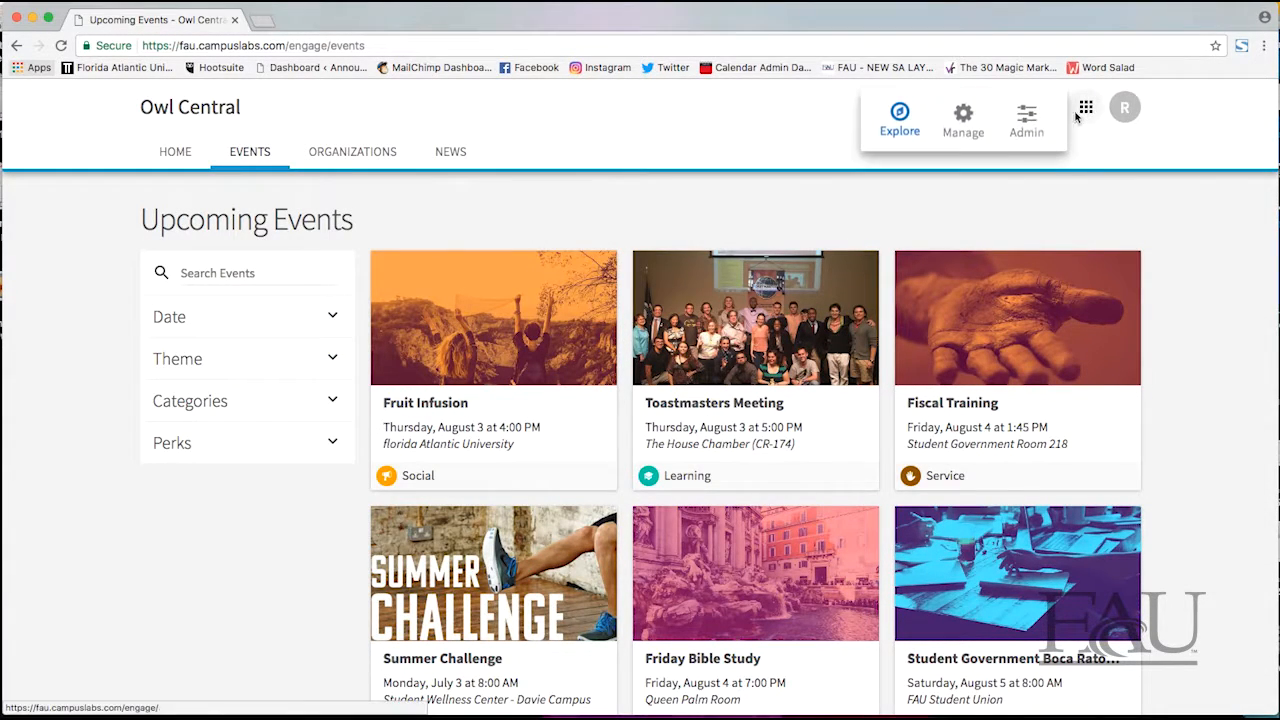
left_click(1026, 115)
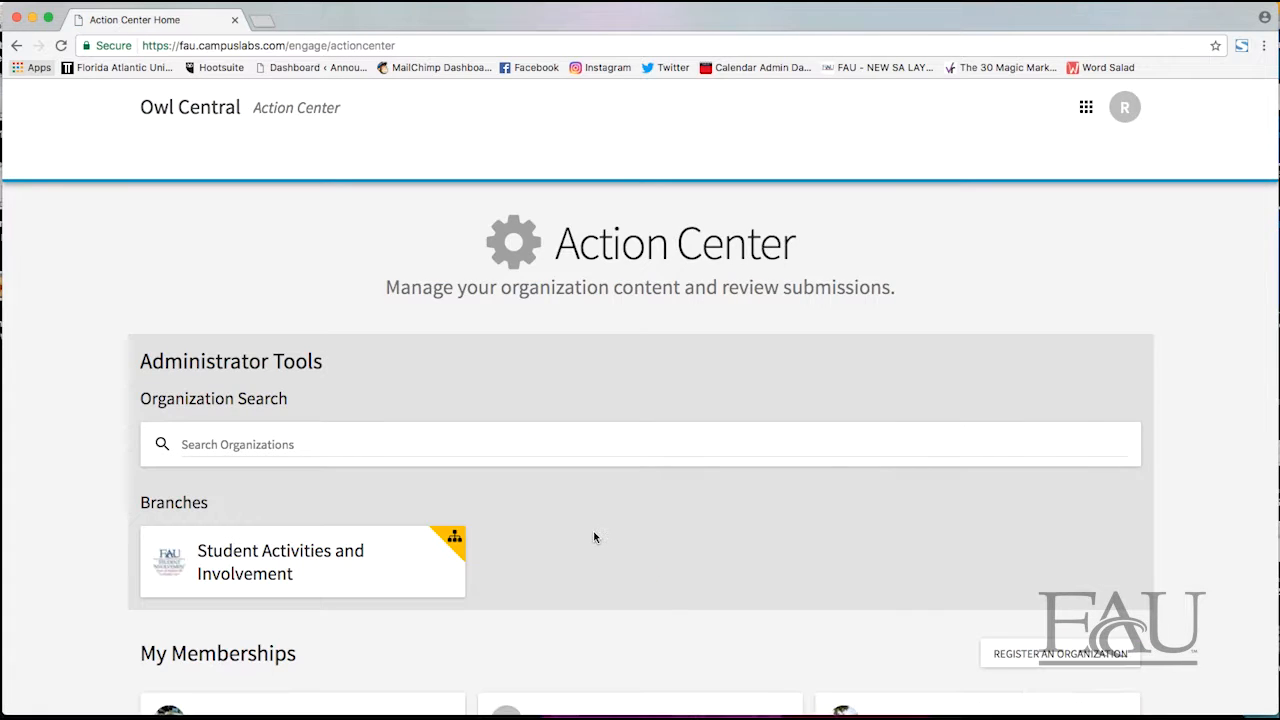
scroll("down", 3)
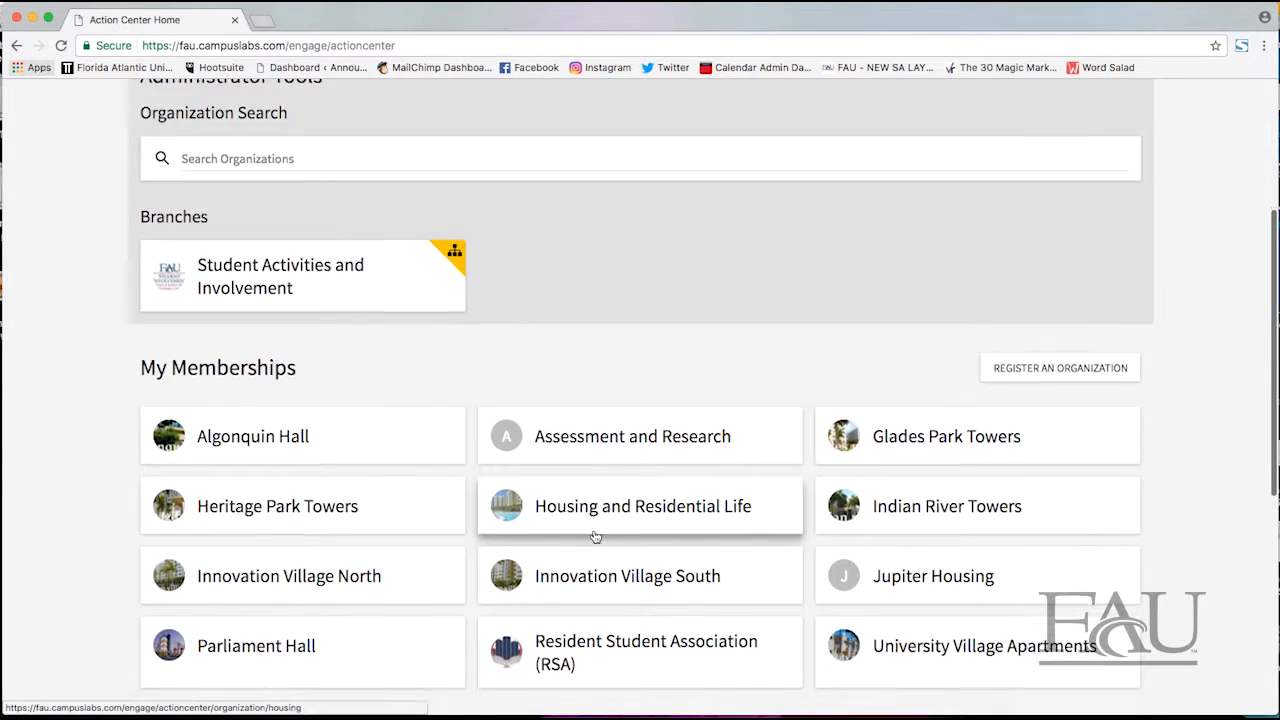
left_click(945, 436)
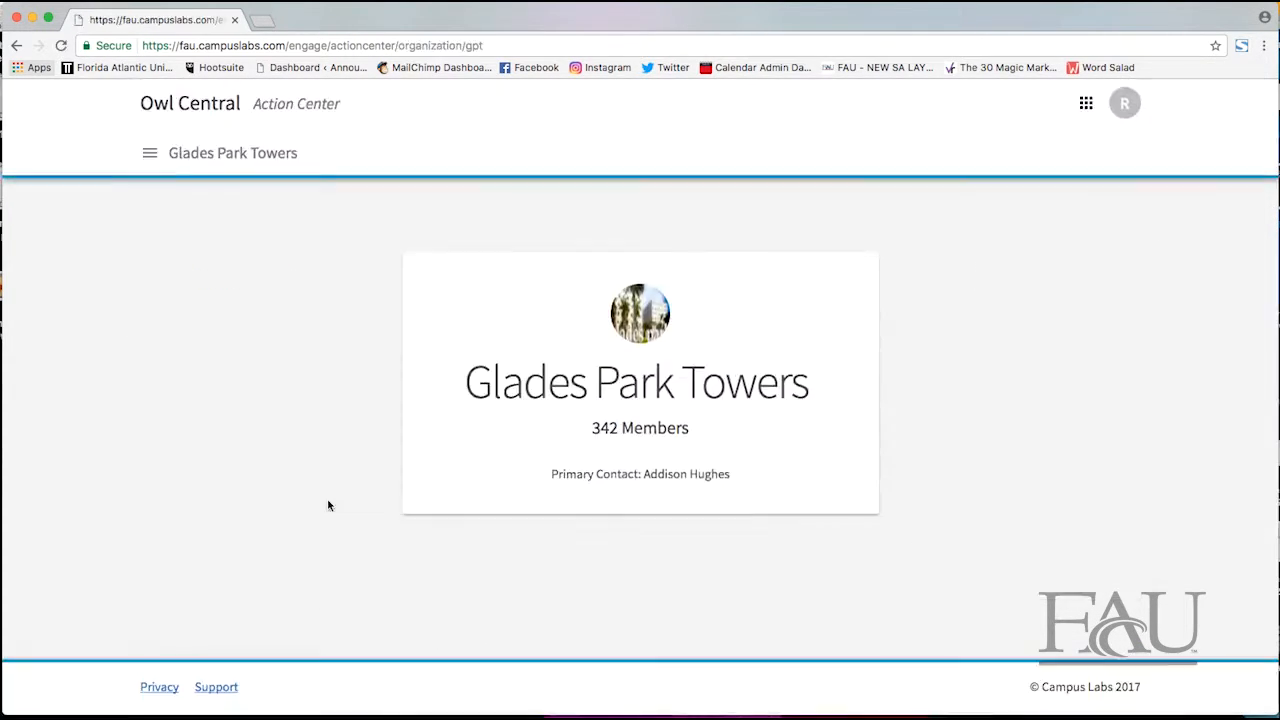
left_click(149, 152)
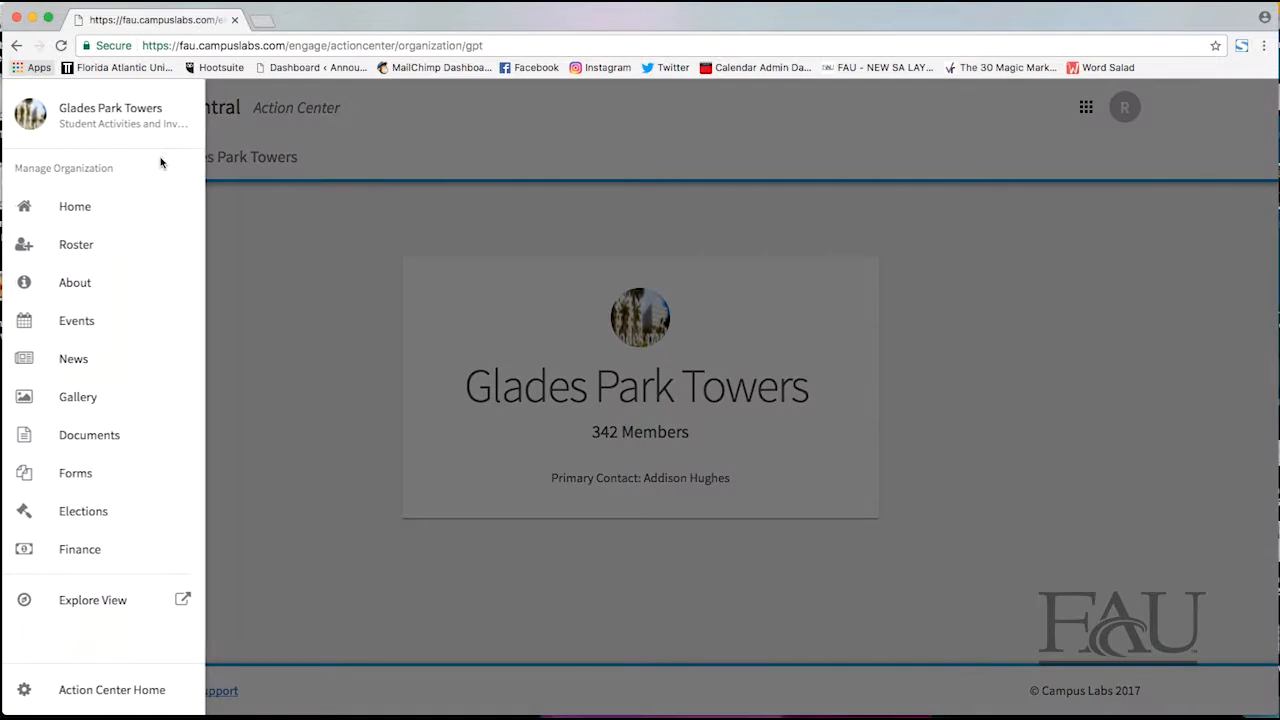
left_click(76, 320)
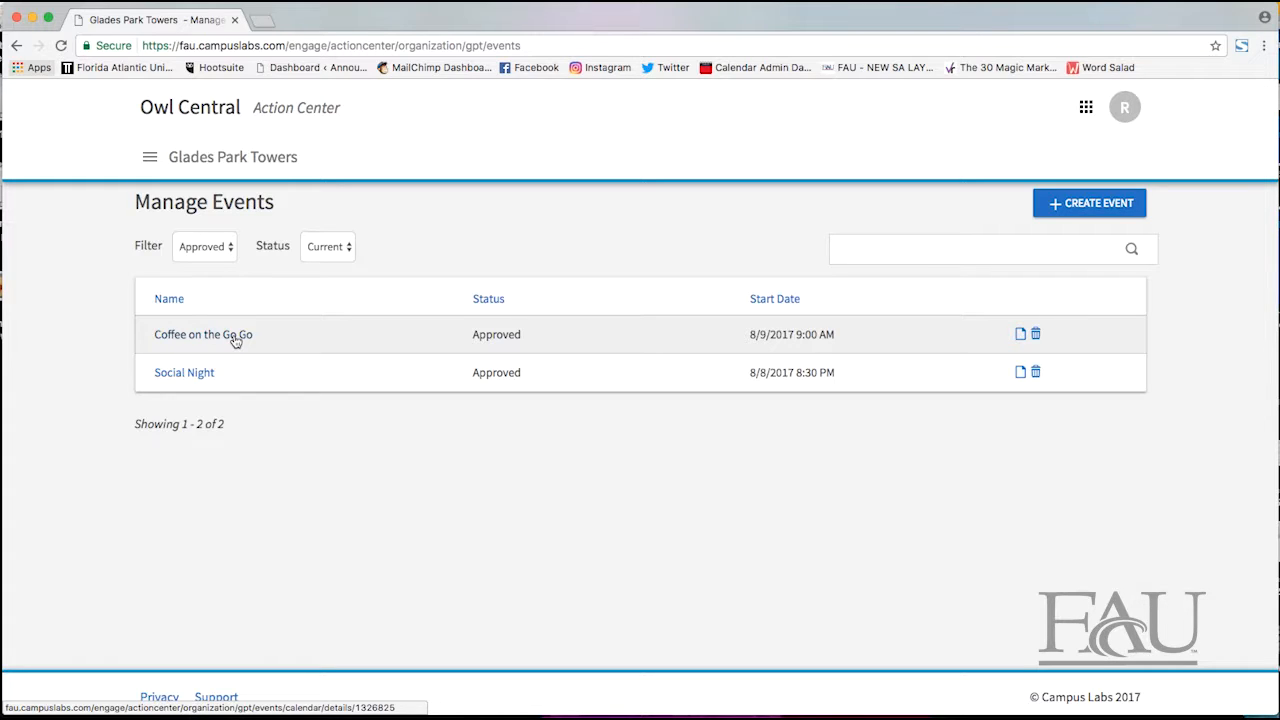
Open Manage Invitations for the Coffee on the Go Go event
left_click(203, 334)
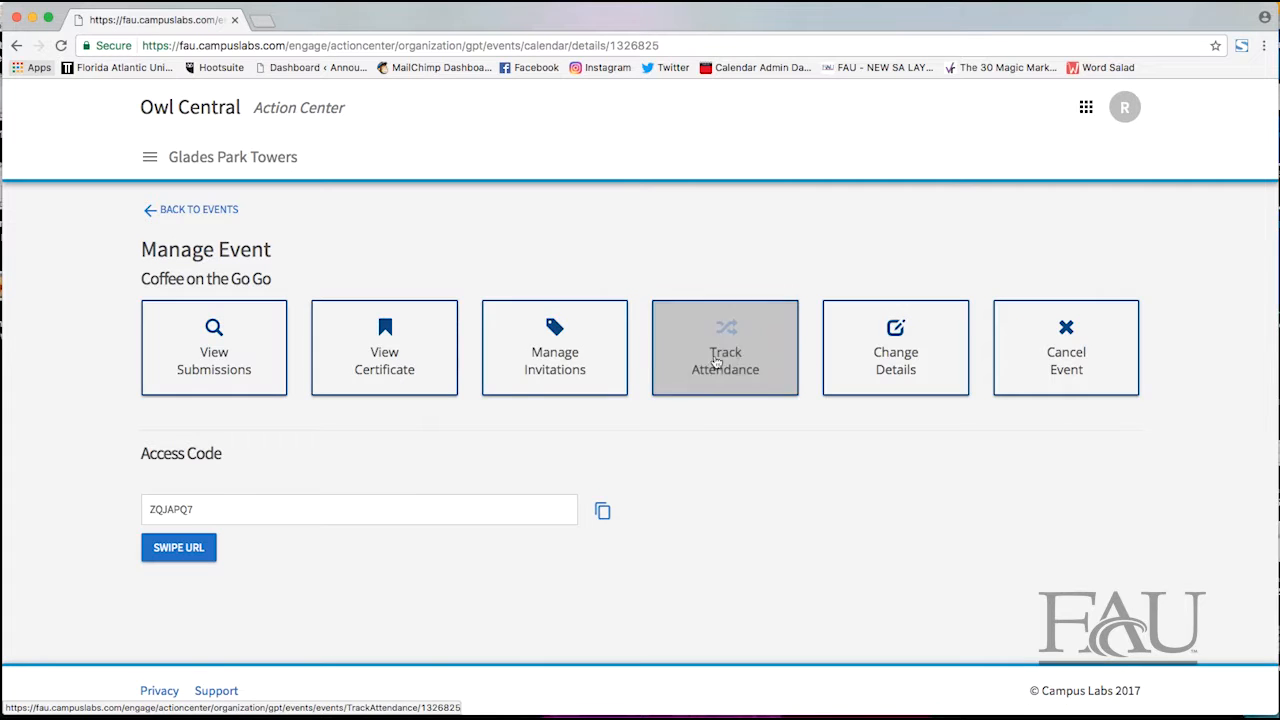
left_click(554, 347)
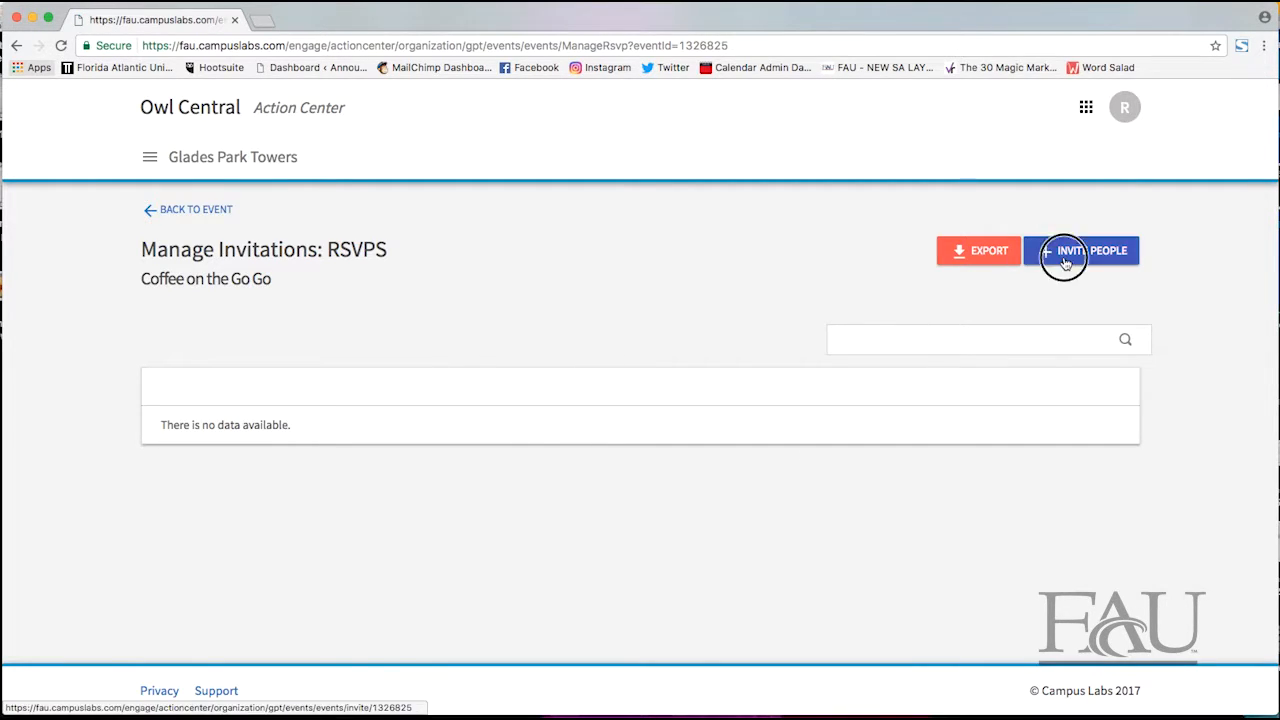
Invite the three Indian River Towers members and send the invitations
left_click(1081, 251)
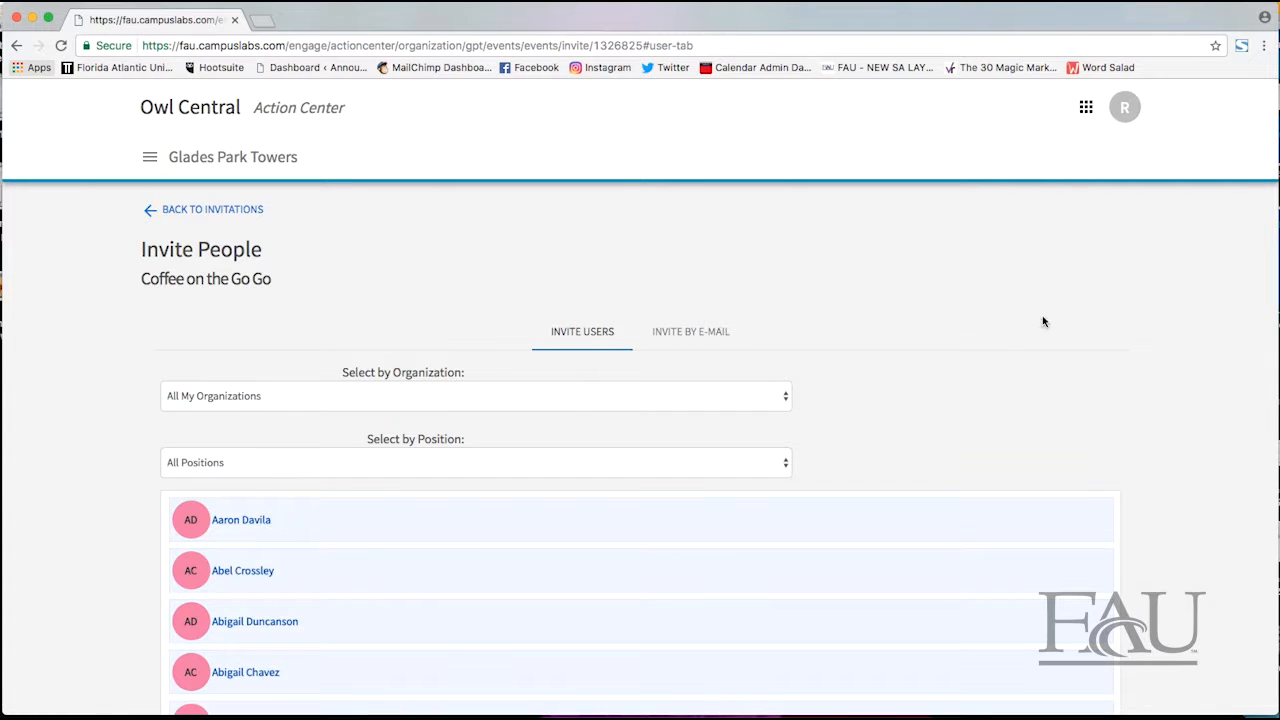
left_click(475, 395)
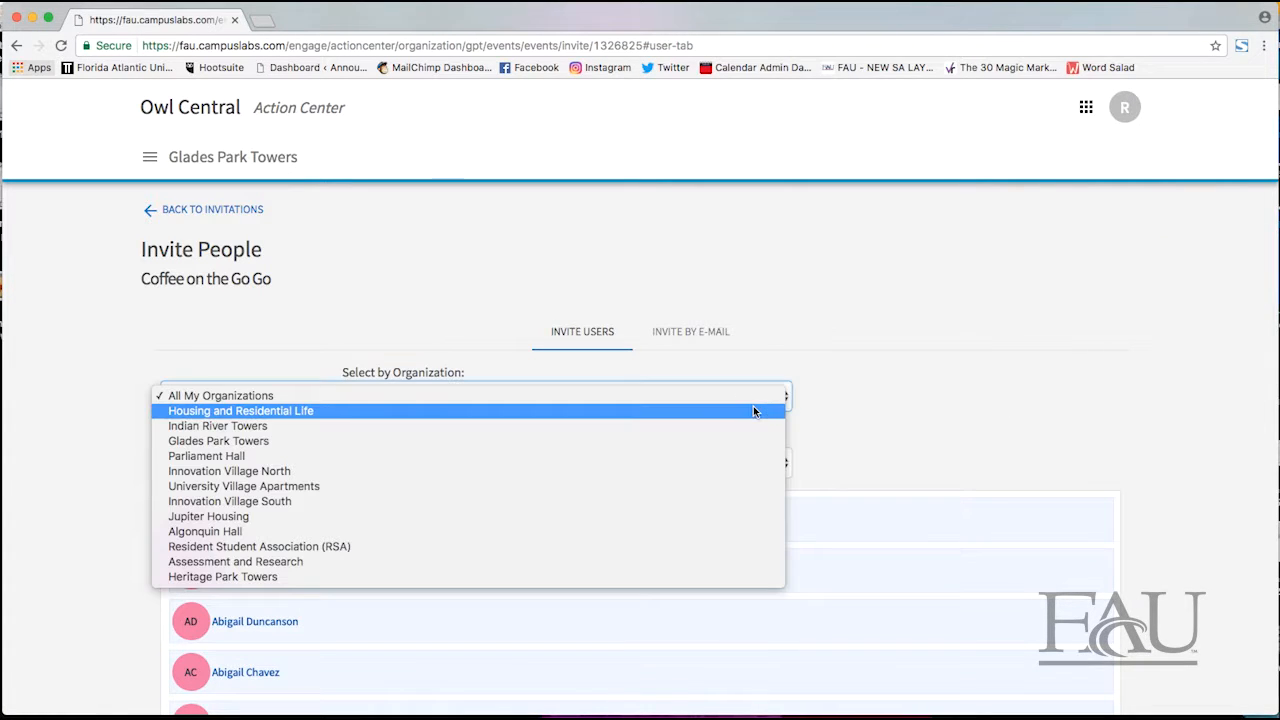
mouse_move(537, 425)
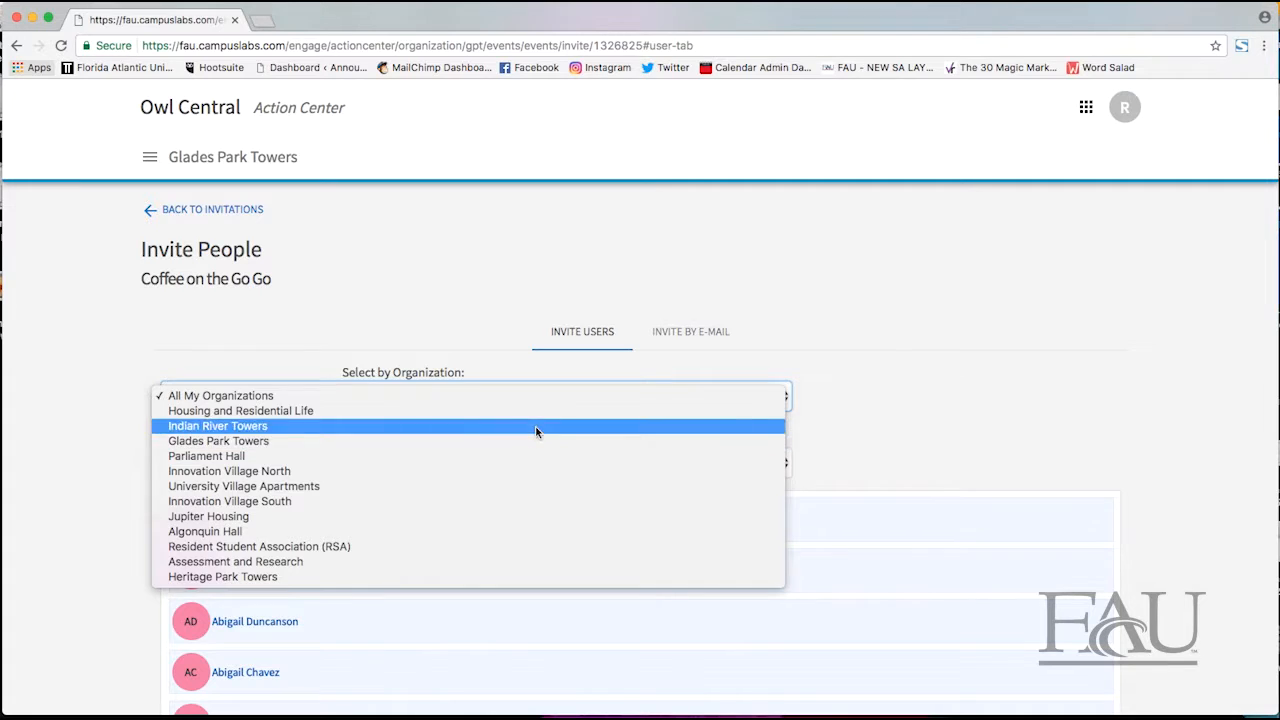
left_click(217, 425)
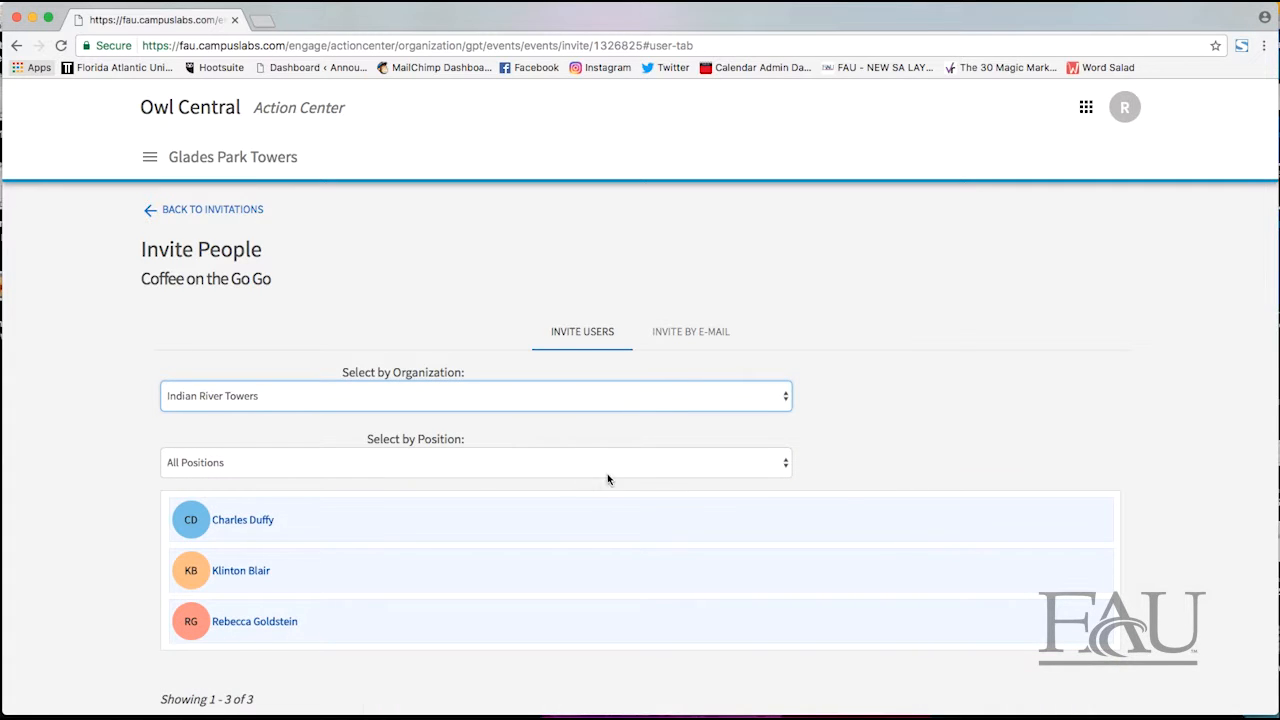
left_click(243, 519)
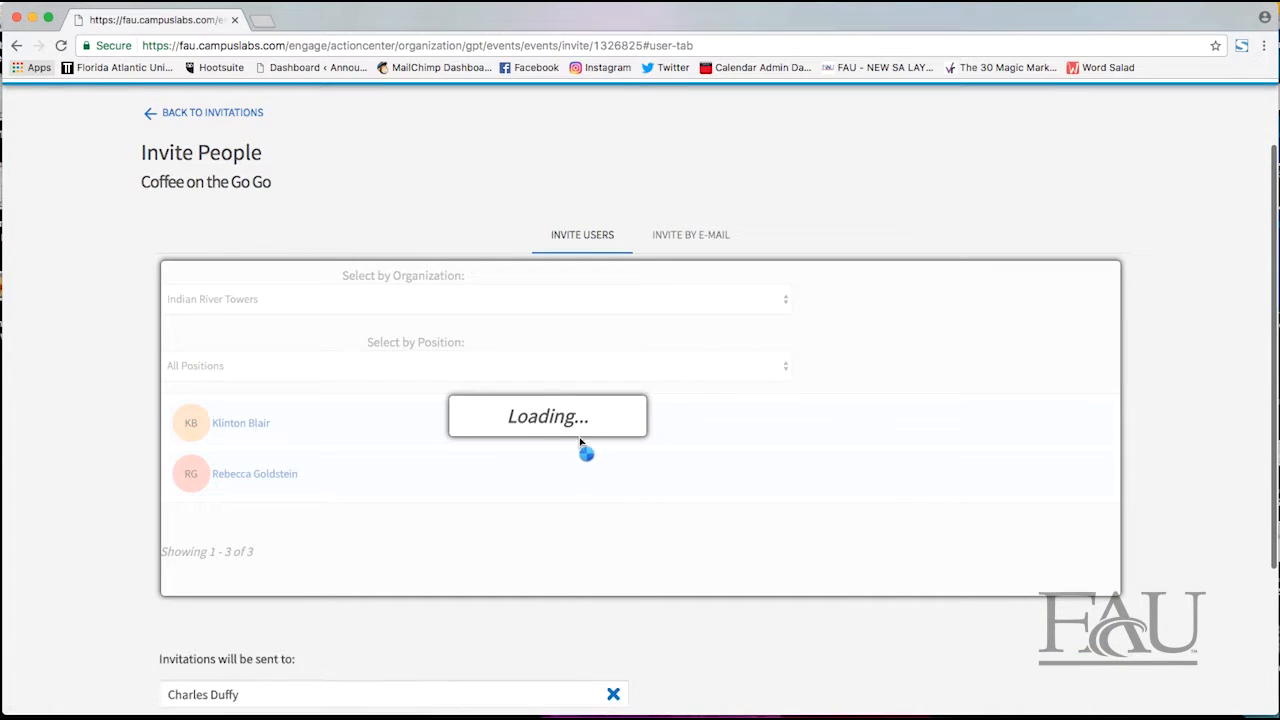
left_click(240, 422)
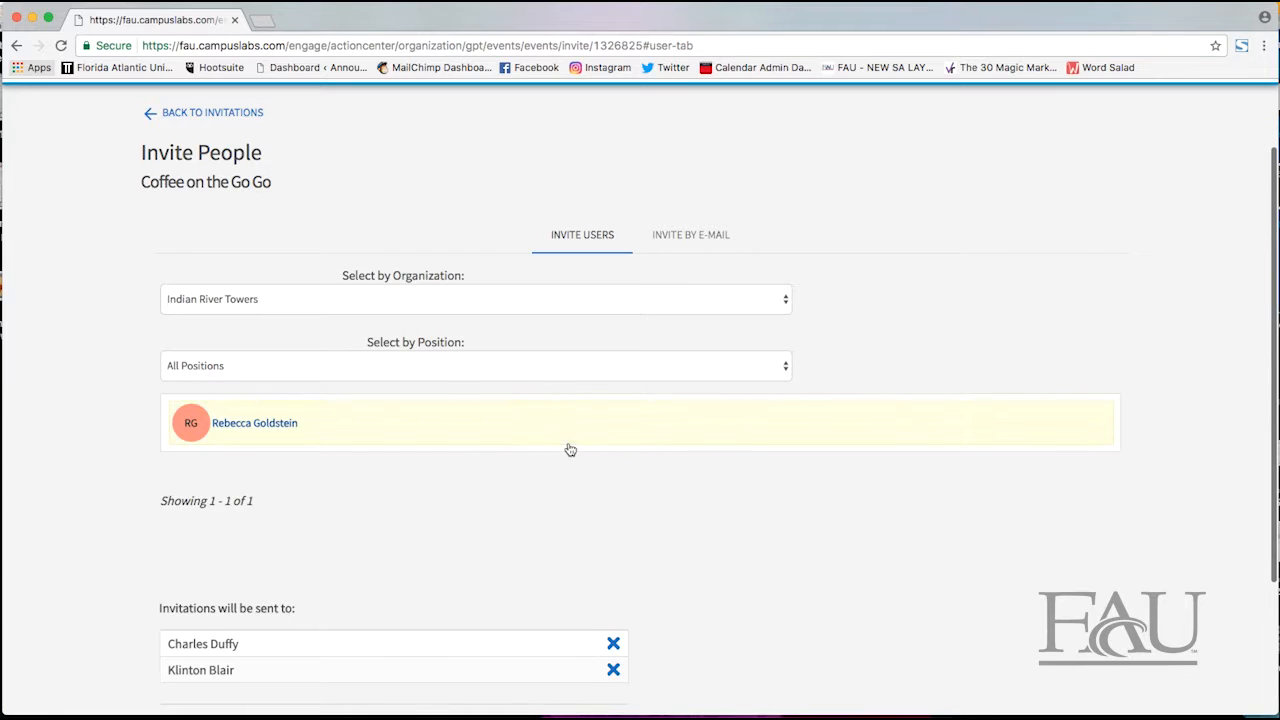
left_click(254, 422)
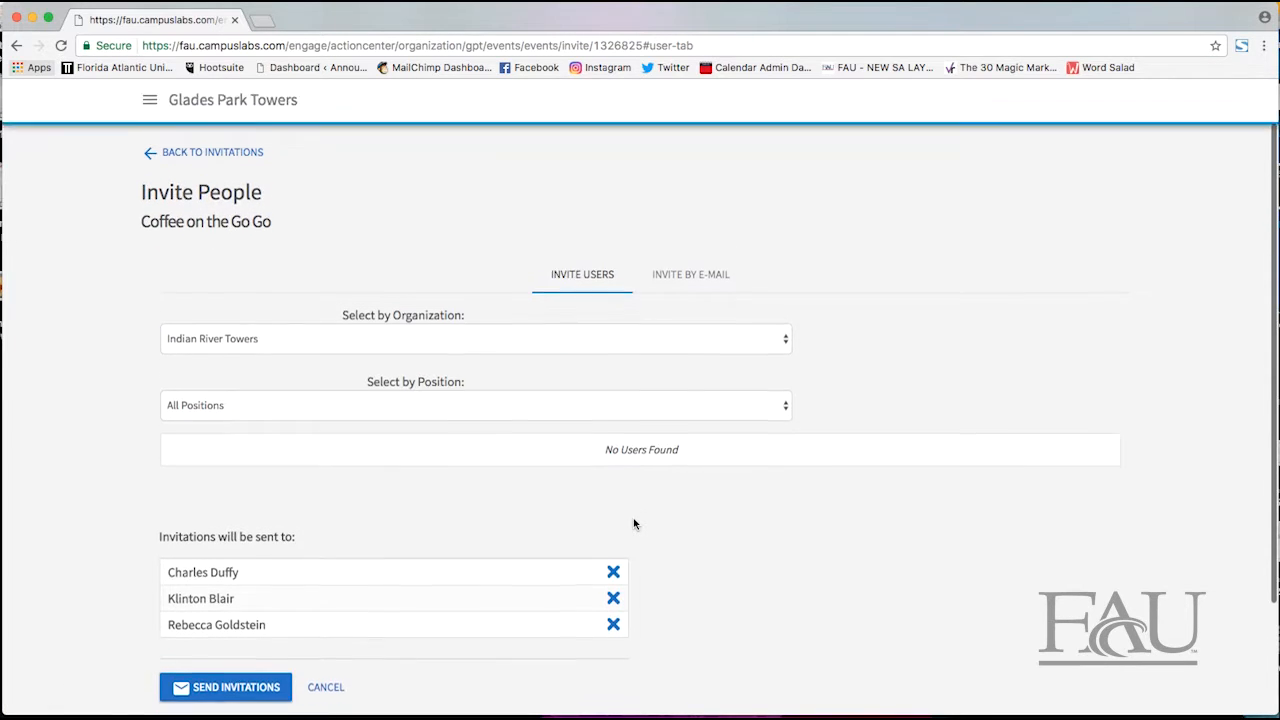
scroll("down", 3)
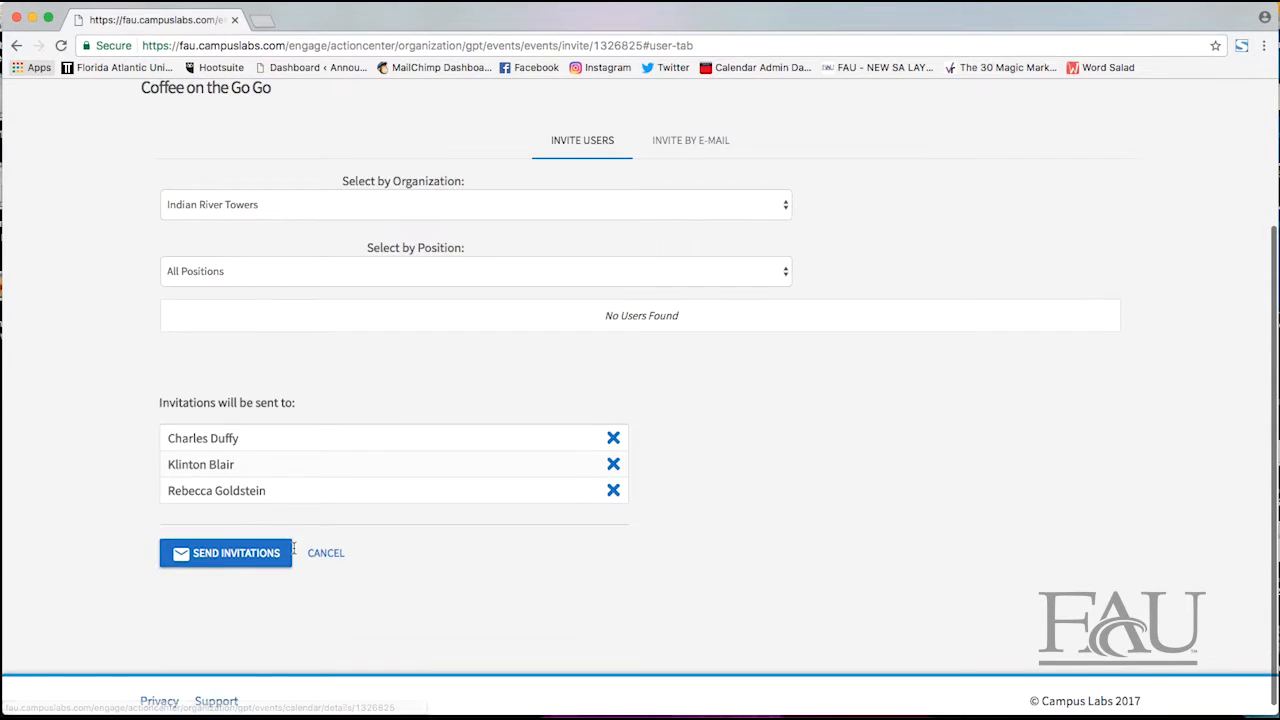
left_click(225, 553)
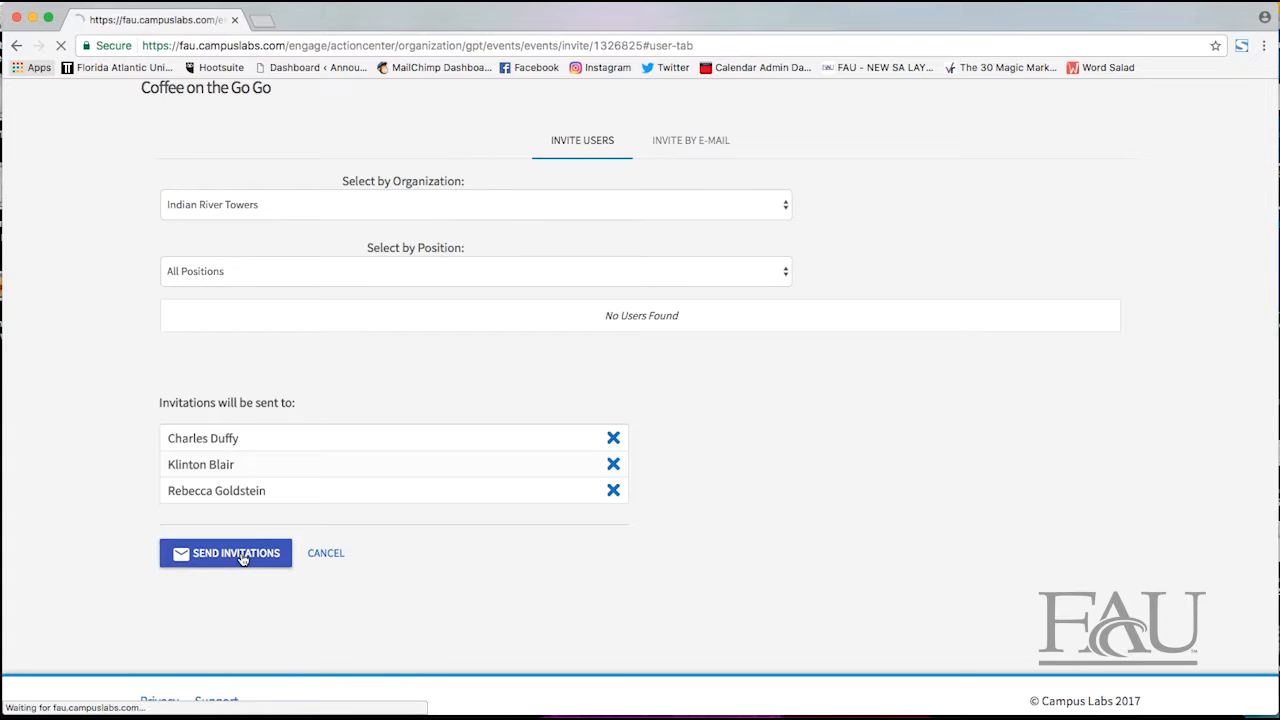
left_click(225, 553)
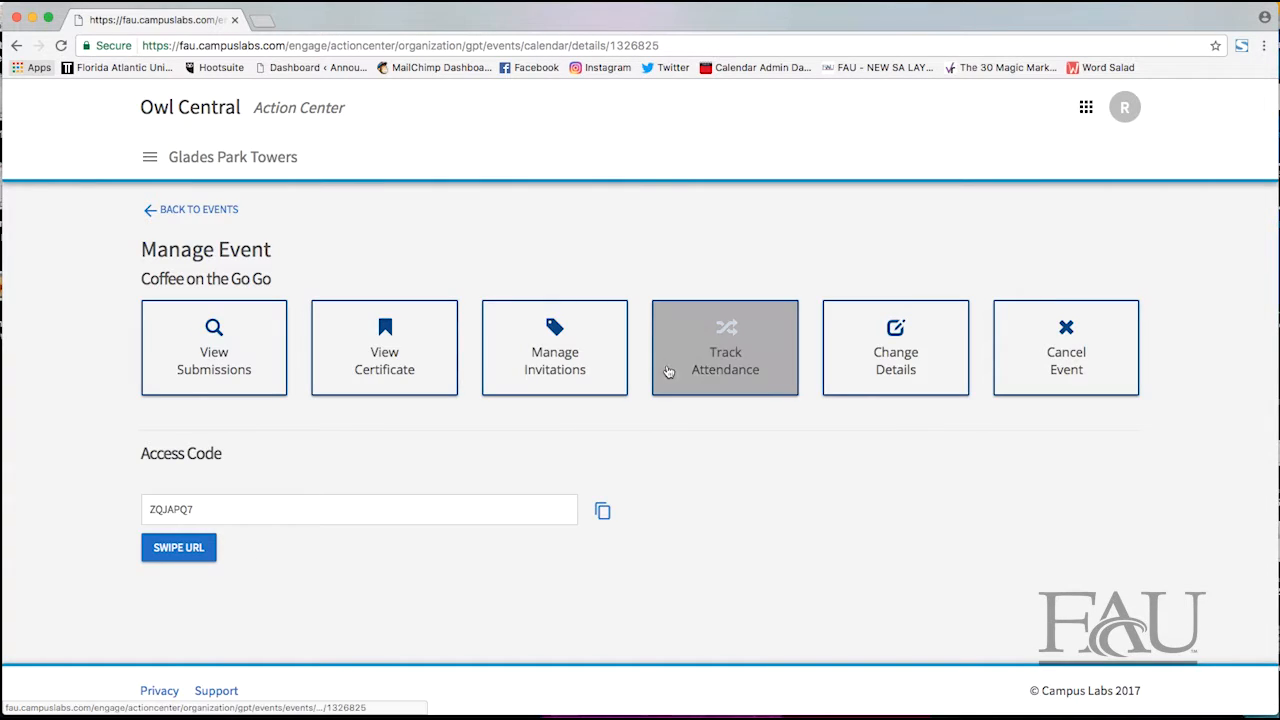
Open Track Attendance and review the attendee list (3 invitees, 2 attended)
left_click(725, 347)
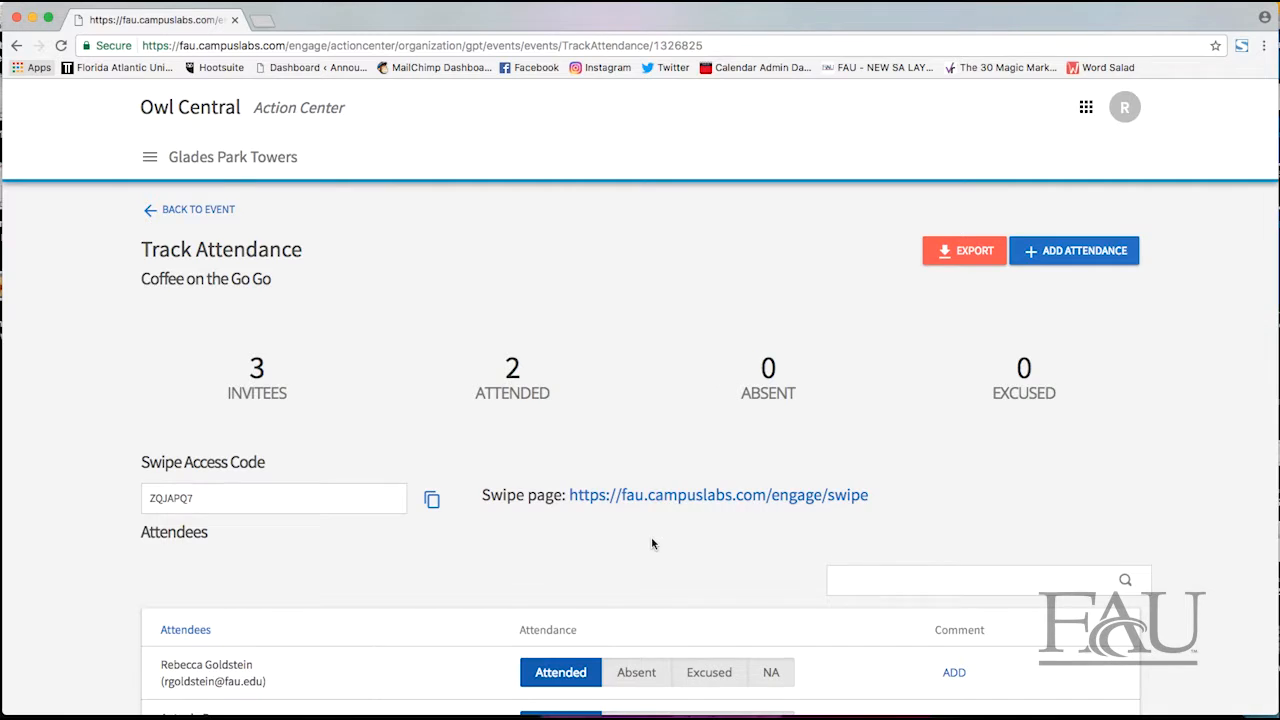
scroll("down", 3)
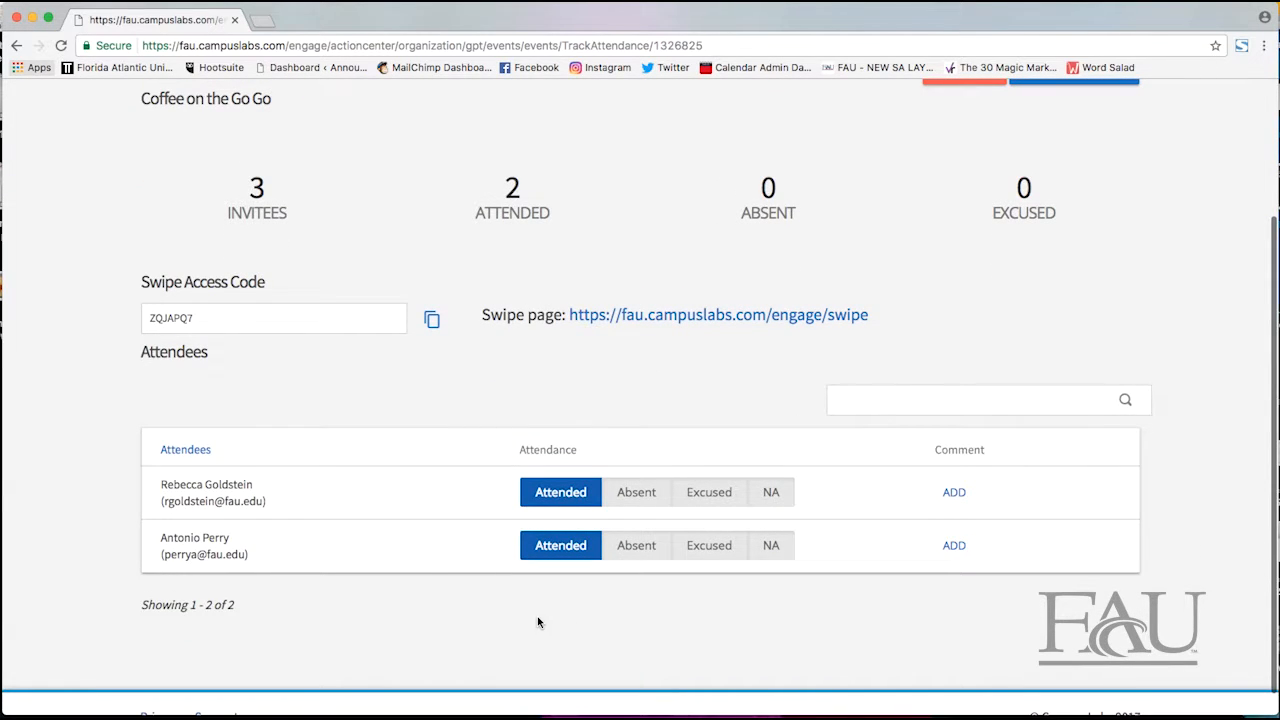
mouse_move(622, 221)
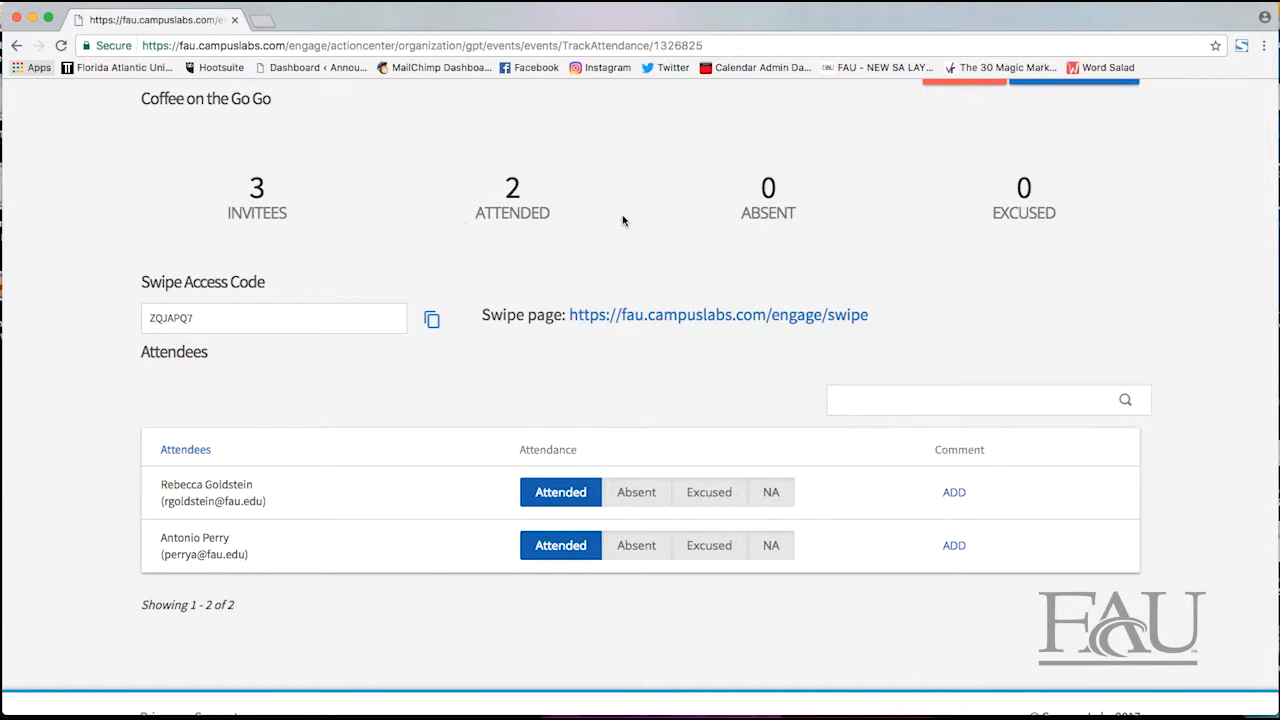
scroll("up", 3)
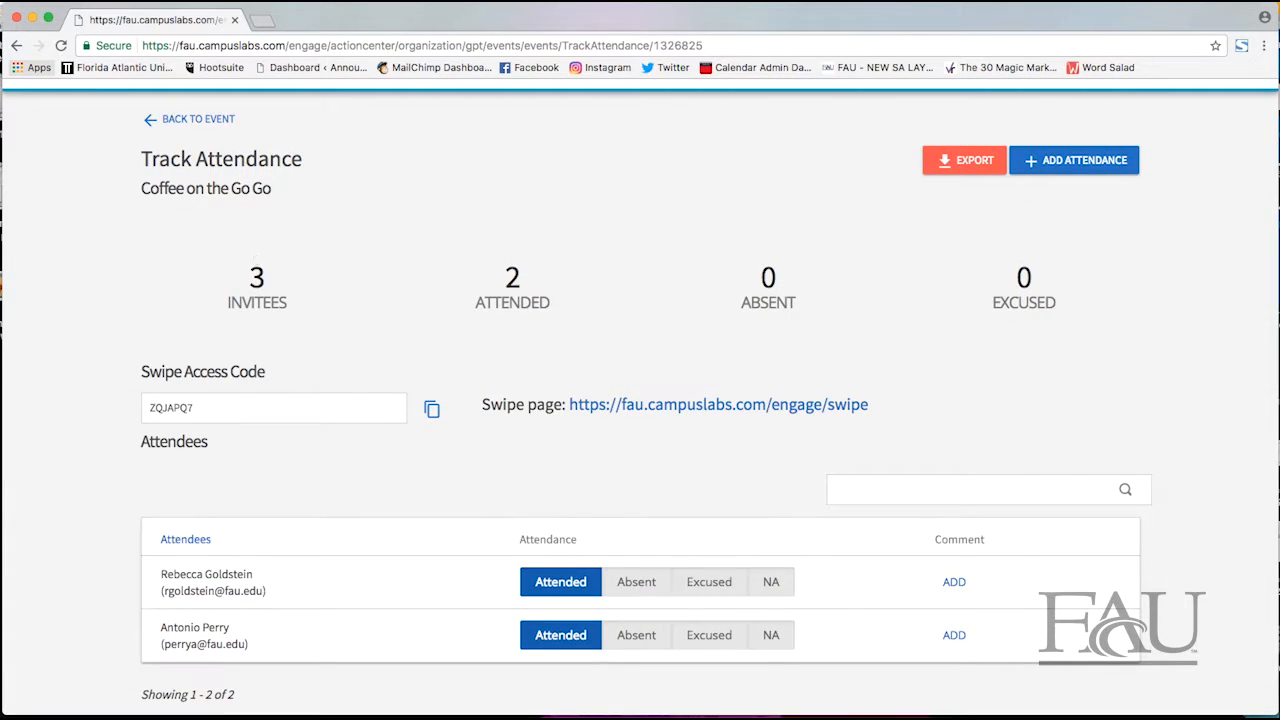
left_click(1073, 160)
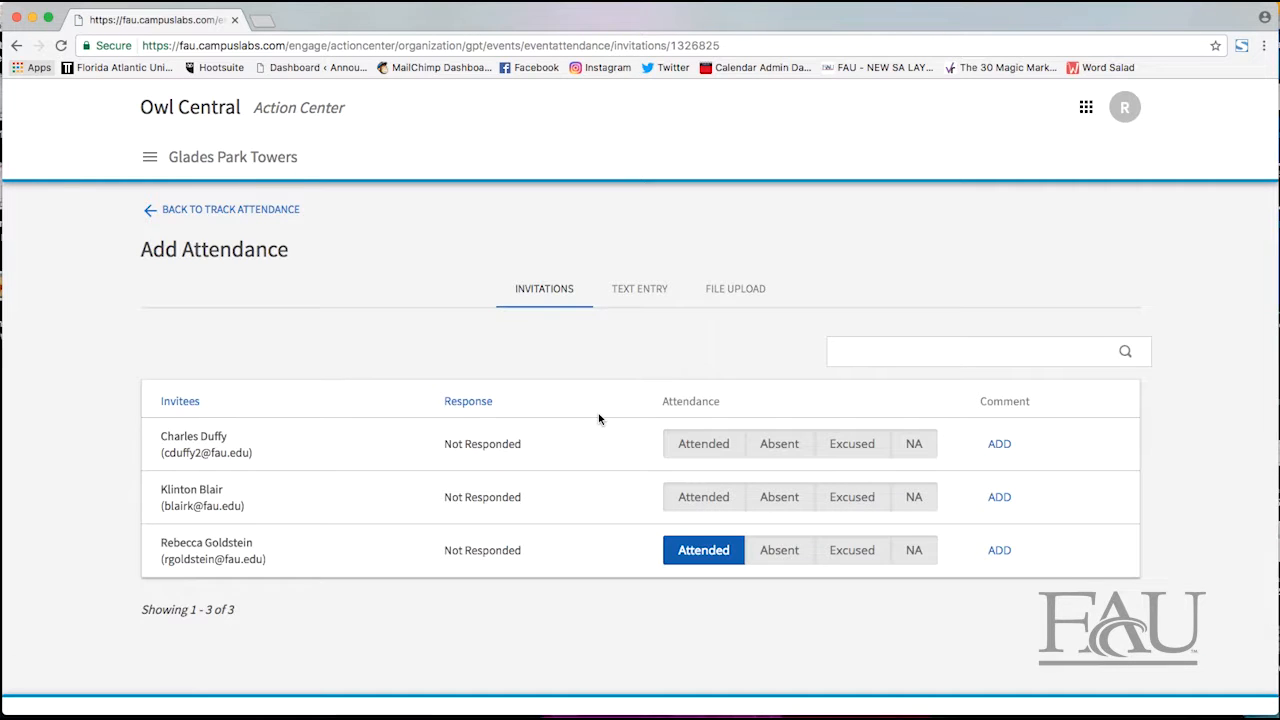
scroll("down", 3)
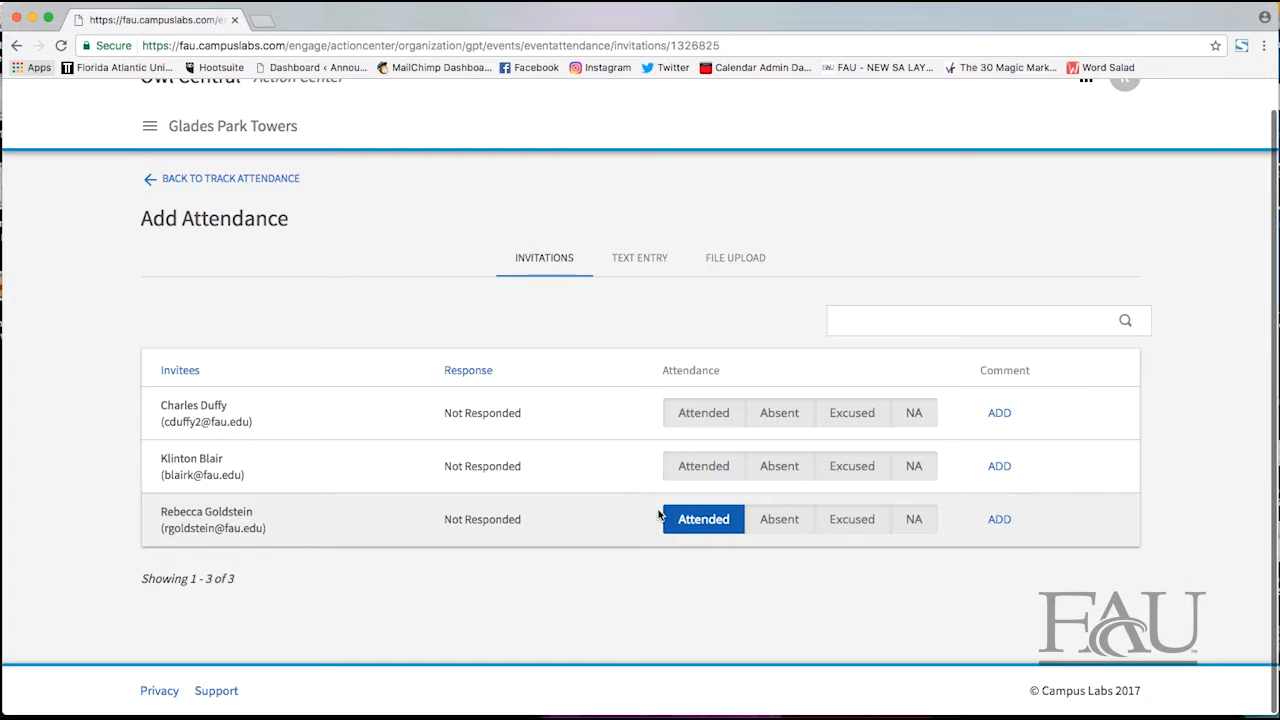
left_click(703, 412)
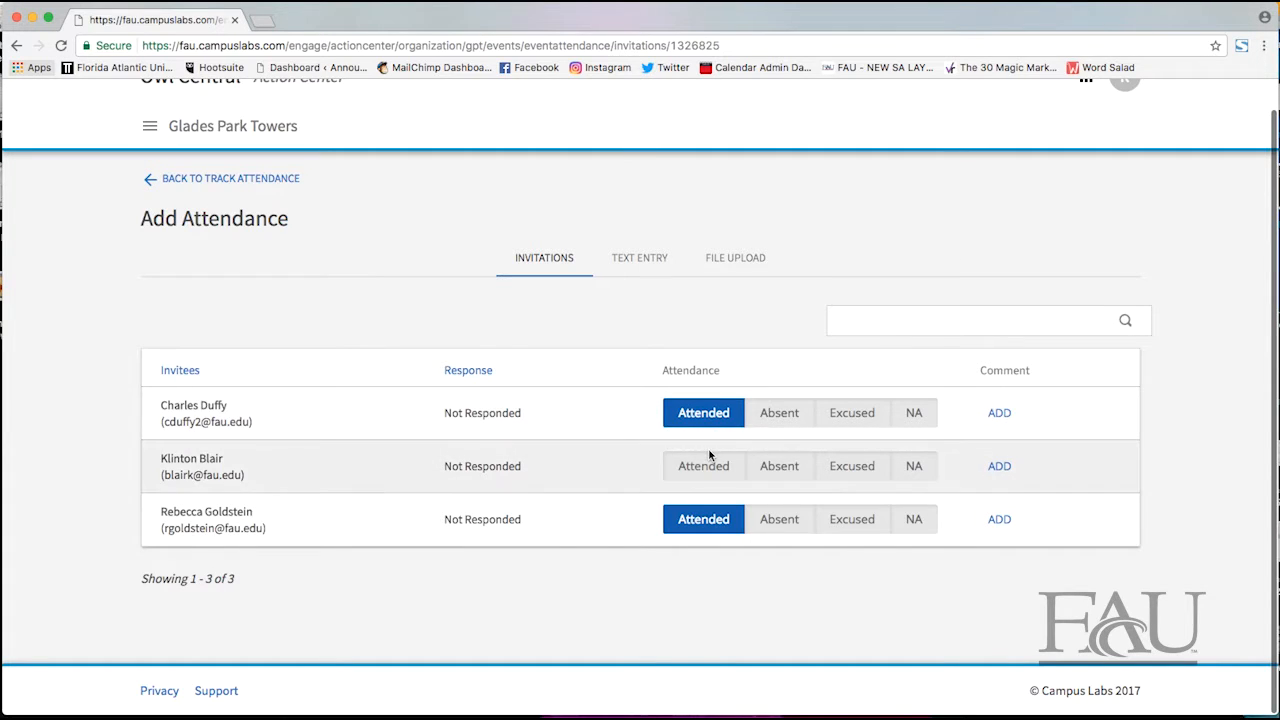
left_click(703, 466)
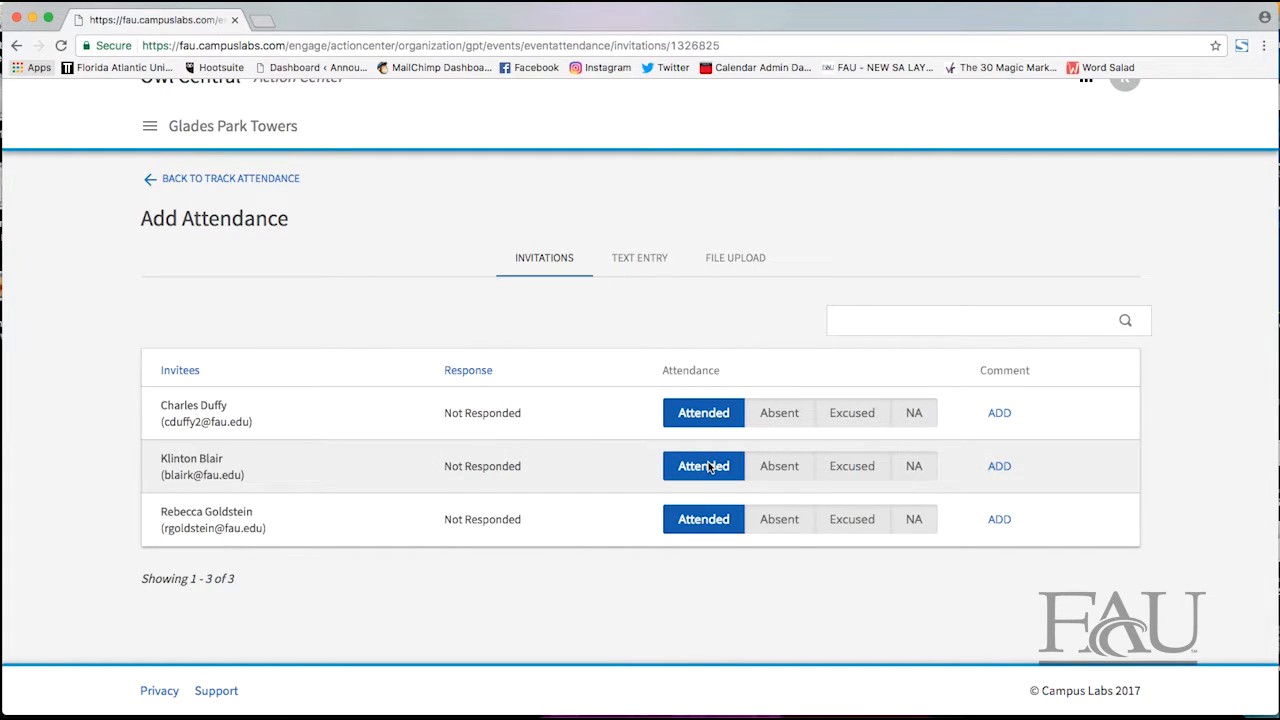